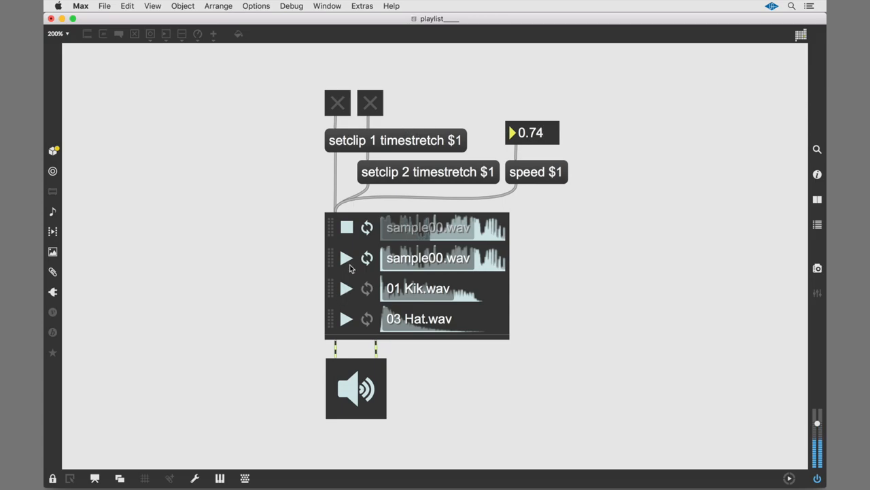
Play the second sample clip, lower its playback speed to about 0.72, and play it again.
click(370, 103)
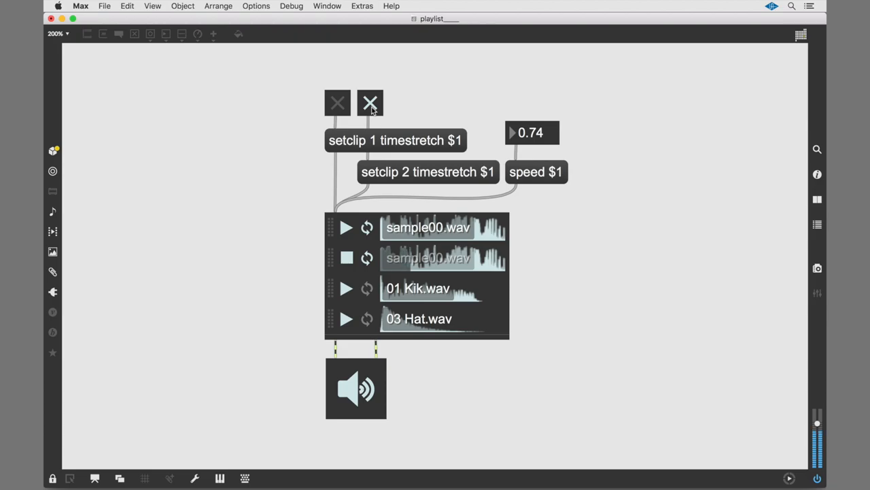
mouse_move(357, 215)
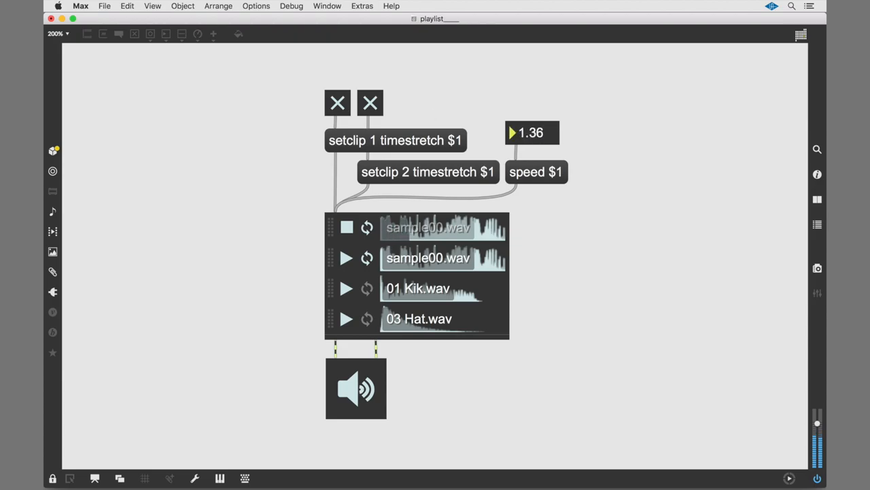
drag(533, 133, 533, 138)
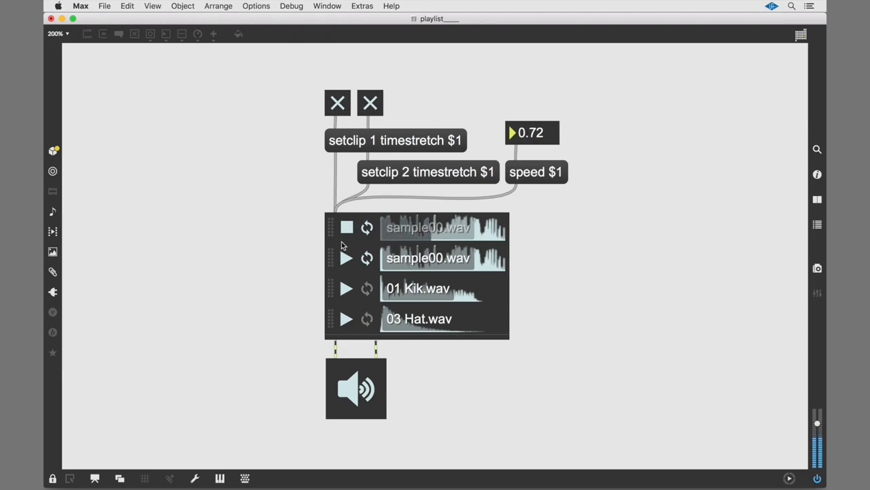
click(370, 104)
text(setclip 1 s)
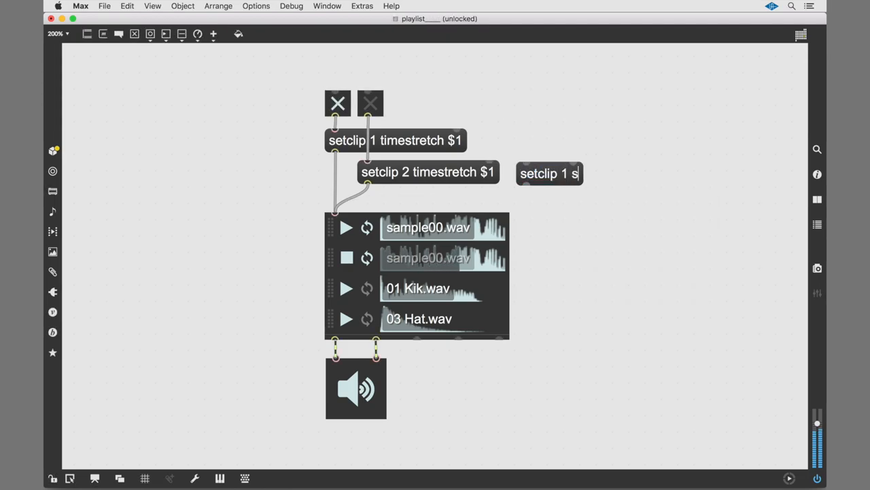
Complete the message as 'setclip 1 speed $1' and play the first sample clip.
text(peed $1)
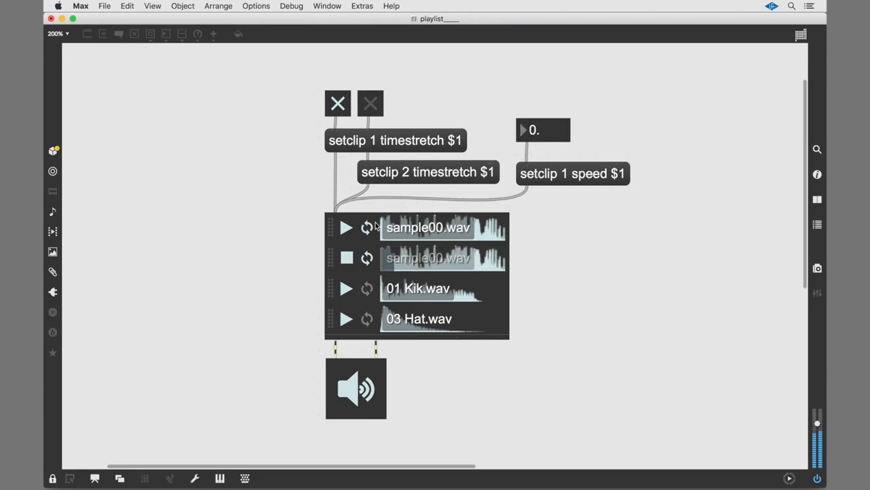
click(346, 227)
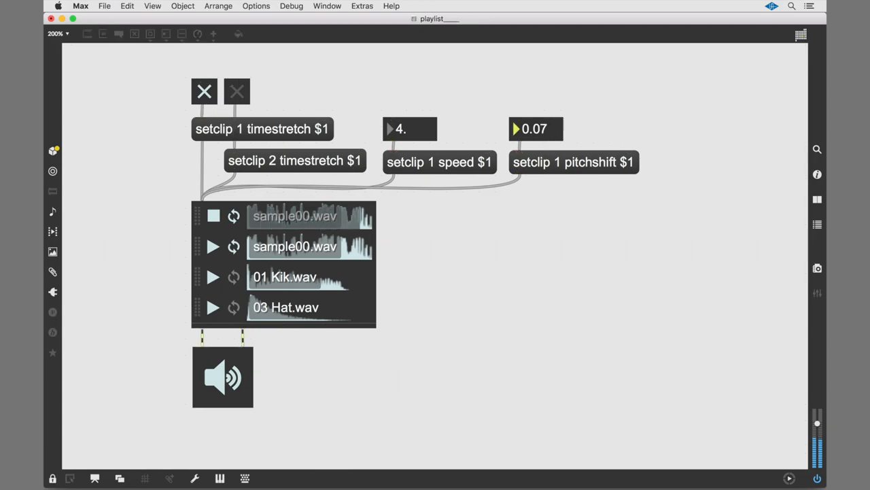
Raise the first clip's pitch shift value to about 1.45 via its number box.
drag(535, 127, 536, 102)
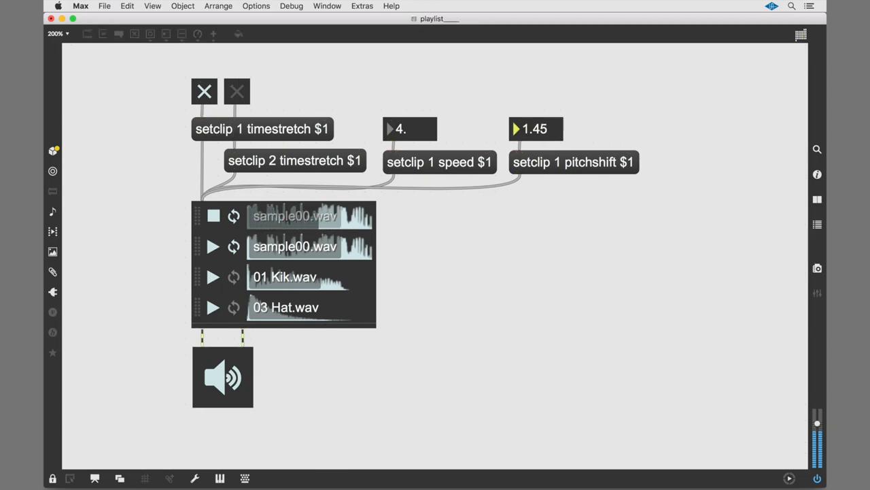
drag(535, 128, 534, 109)
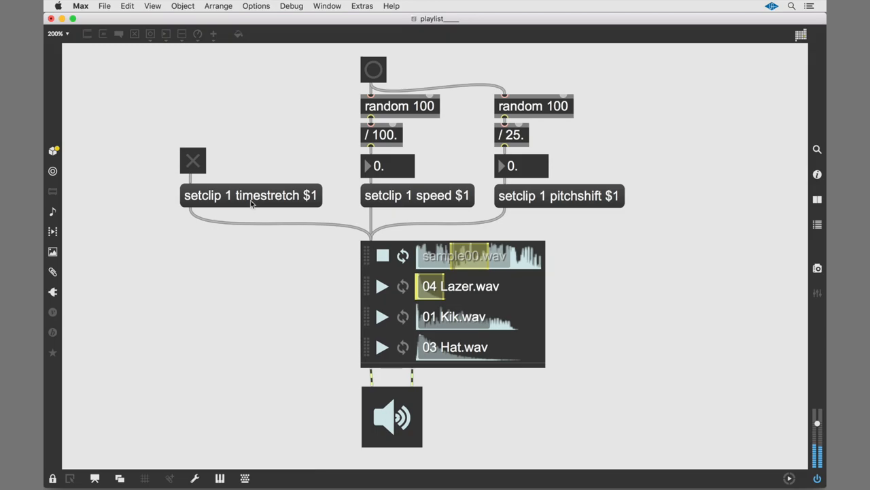
Bang repeatedly to send fresh random speed and pitchshift values (e.g. 0.47 and 2) to clip one.
click(372, 71)
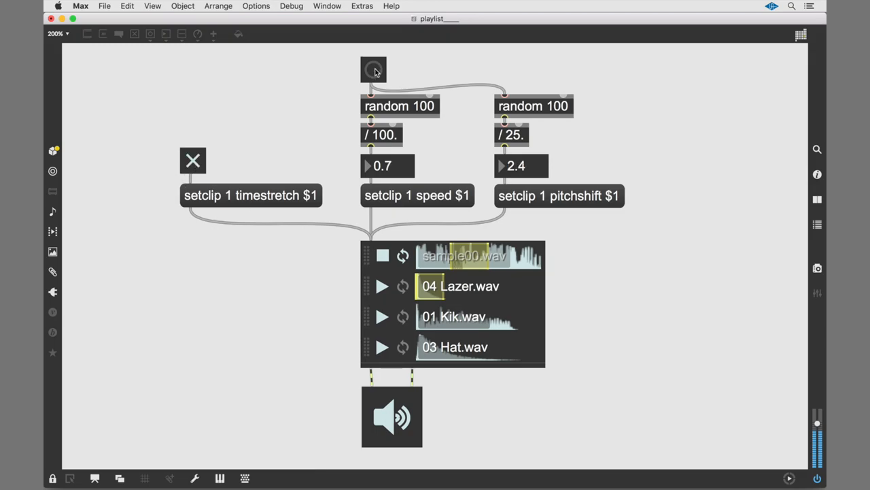
click(372, 71)
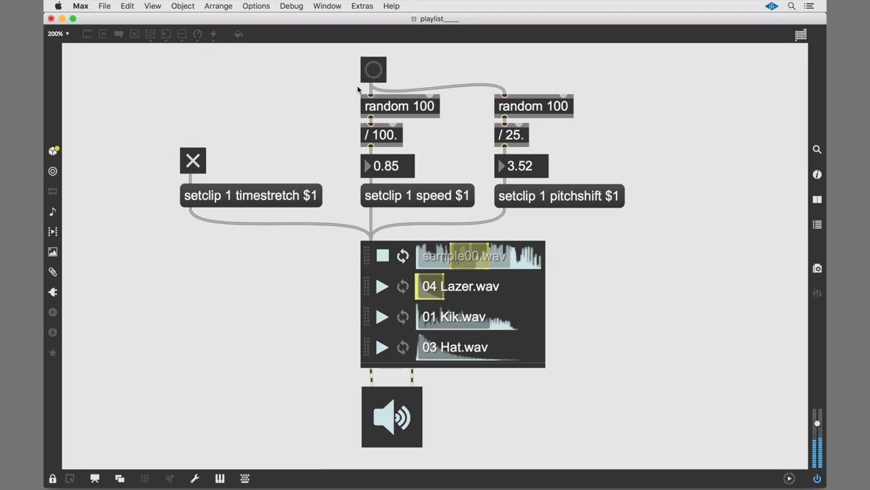
mouse_move(352, 73)
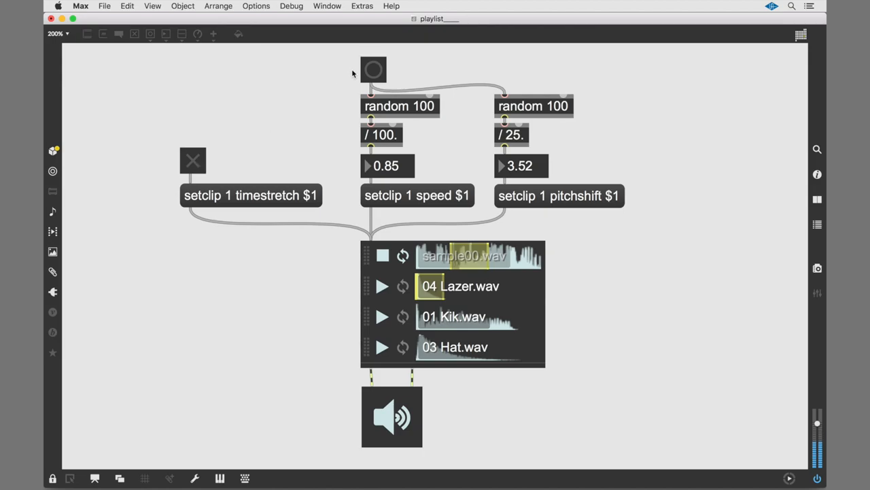
click(372, 70)
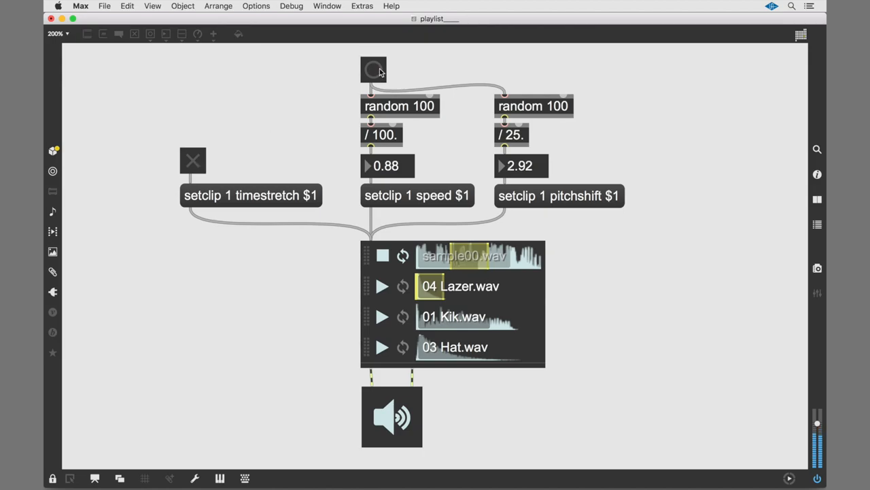
click(373, 71)
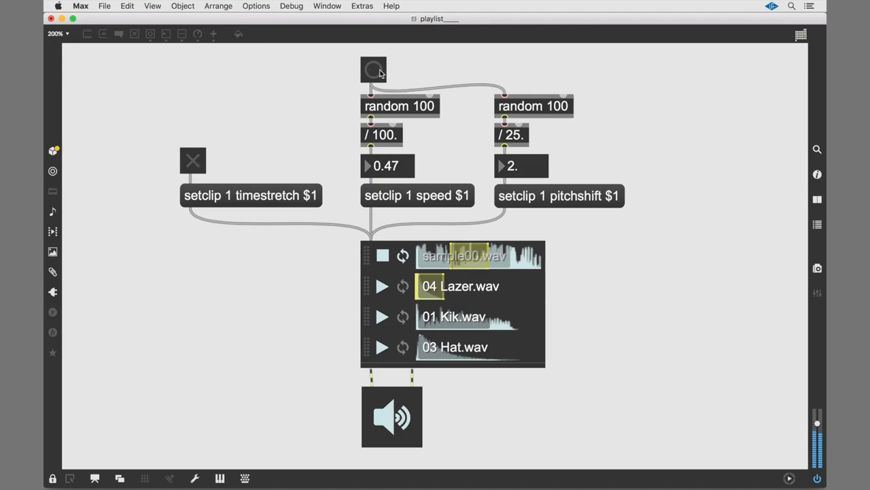